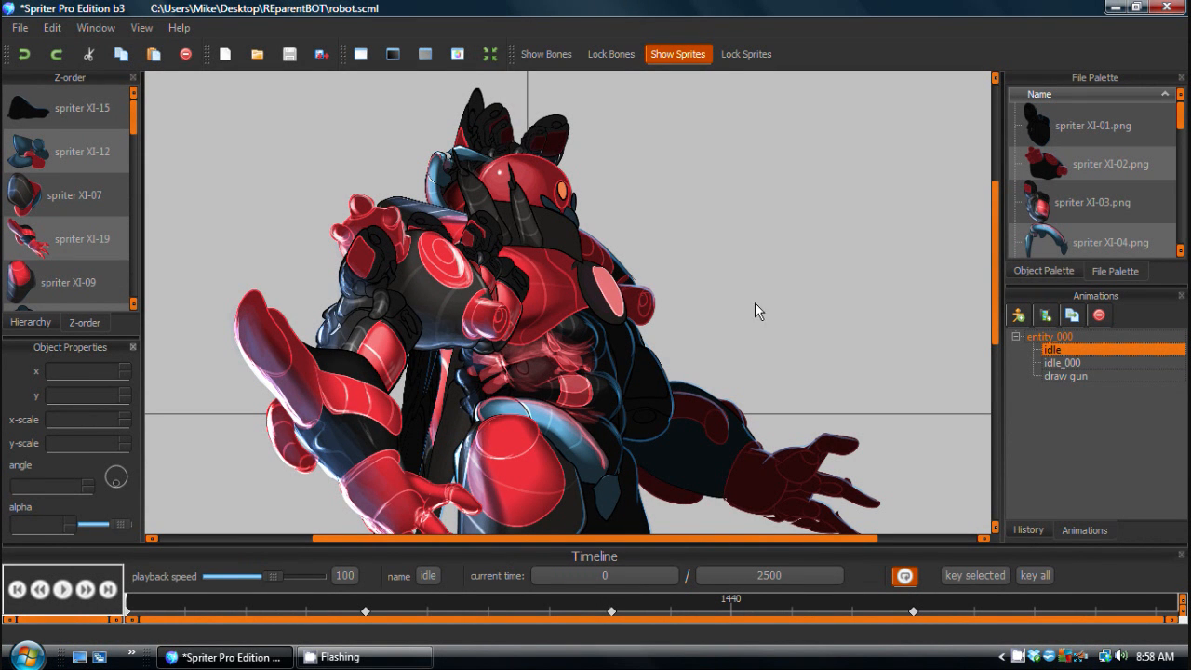
mouse_move(759, 311)
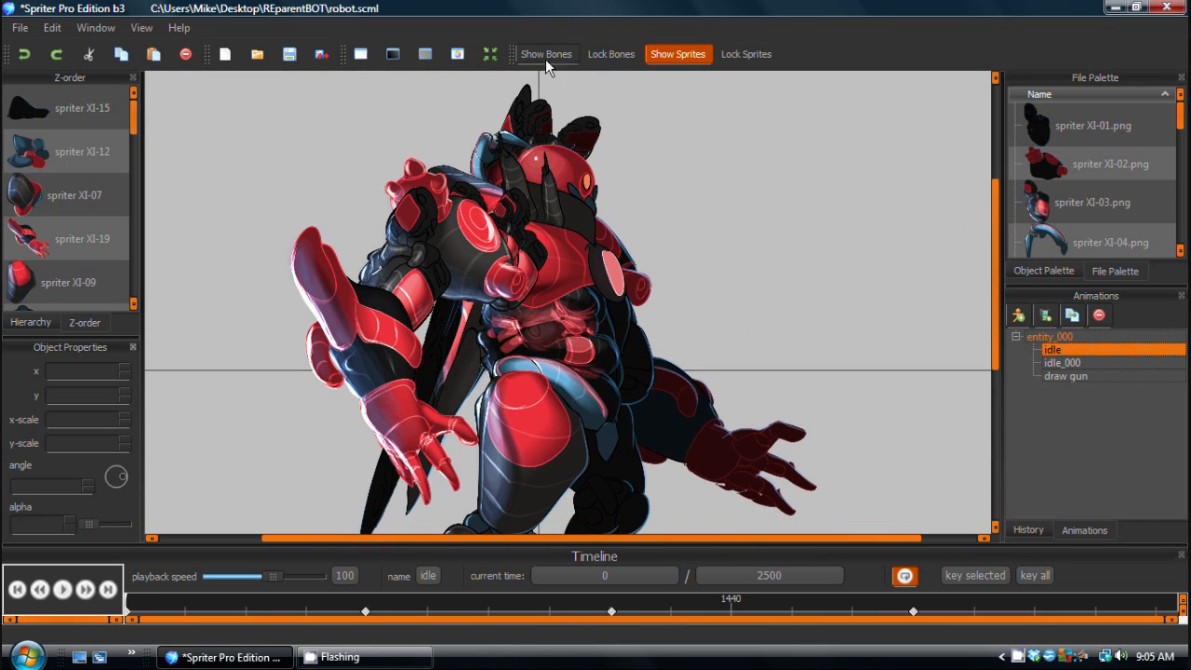
Display the skeleton bones and rotate the robot's far arm bone upward.
left_click(547, 54)
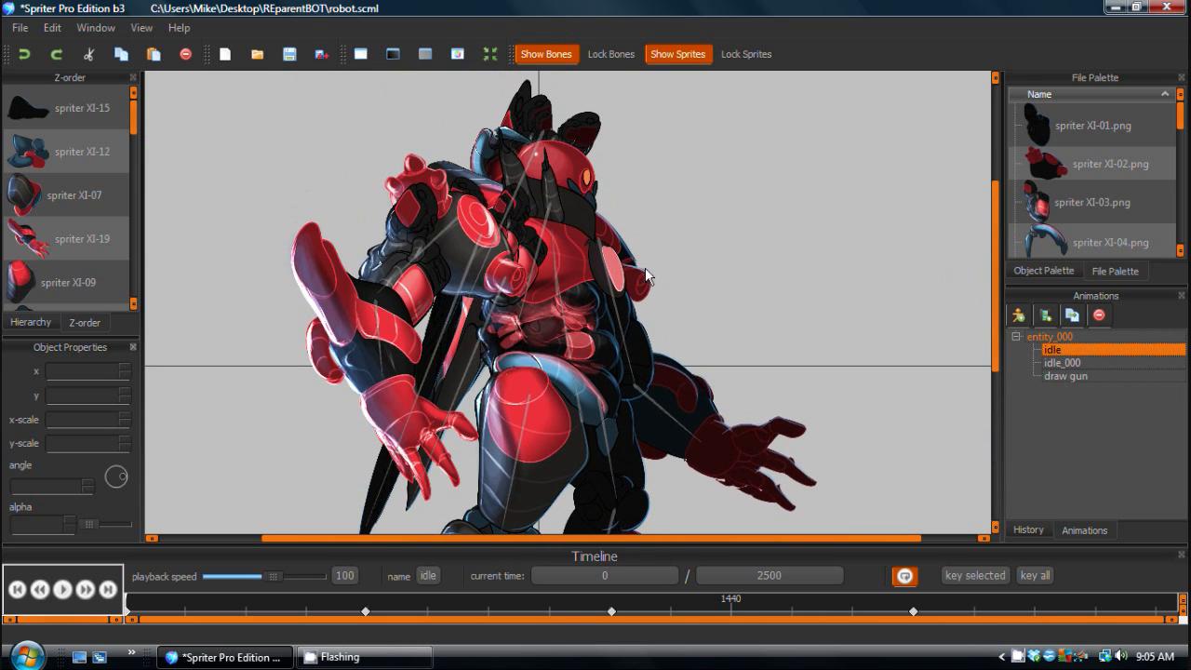
mouse_move(625, 349)
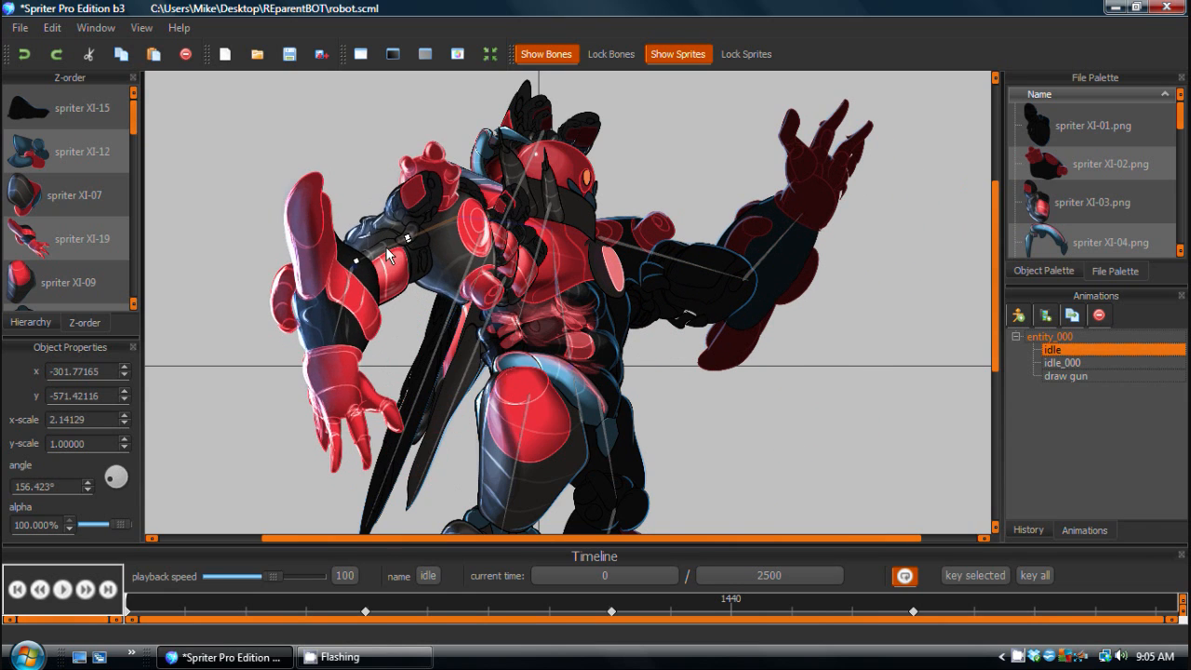
mouse_move(518, 109)
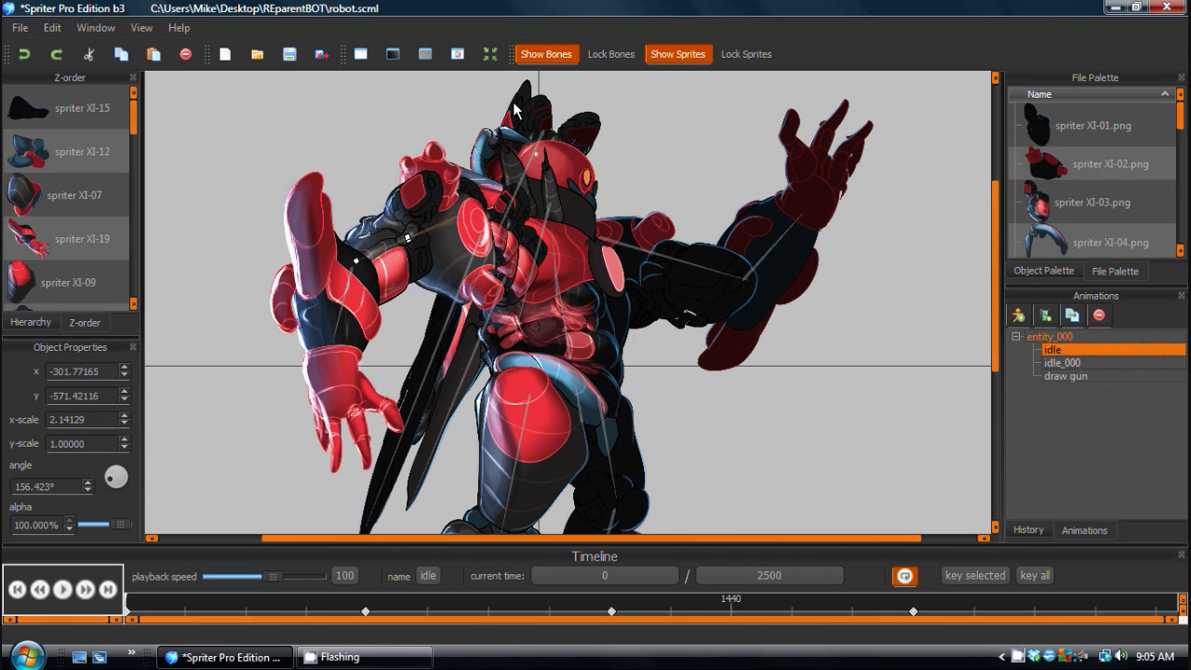
mouse_move(548, 185)
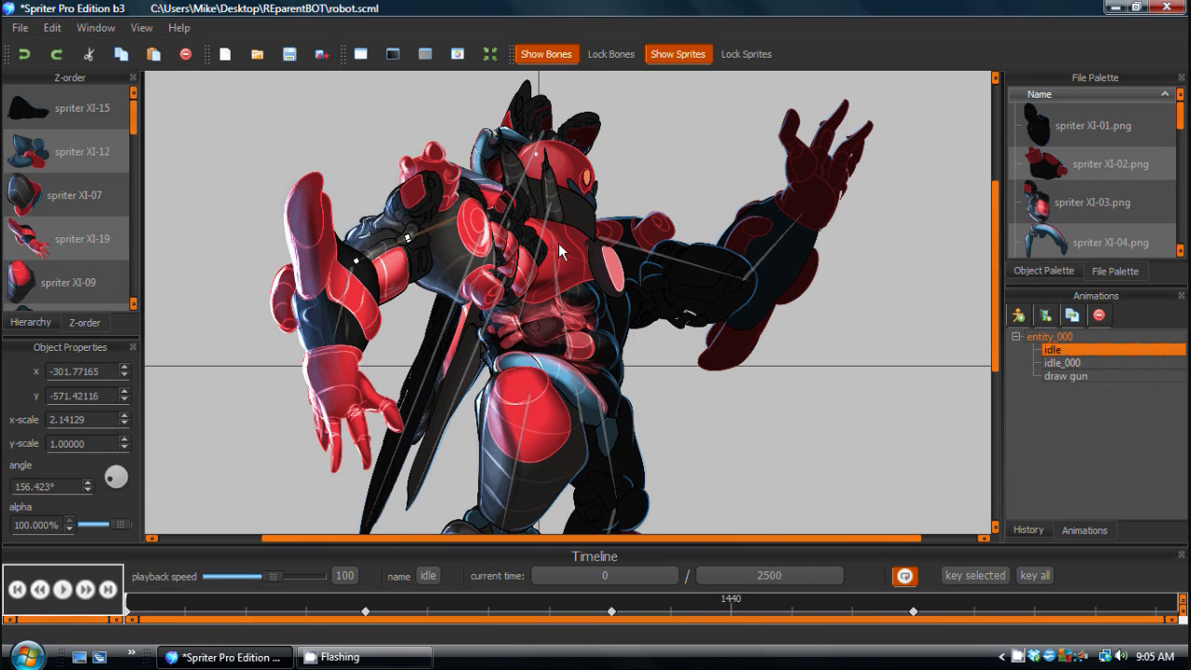
mouse_move(509, 202)
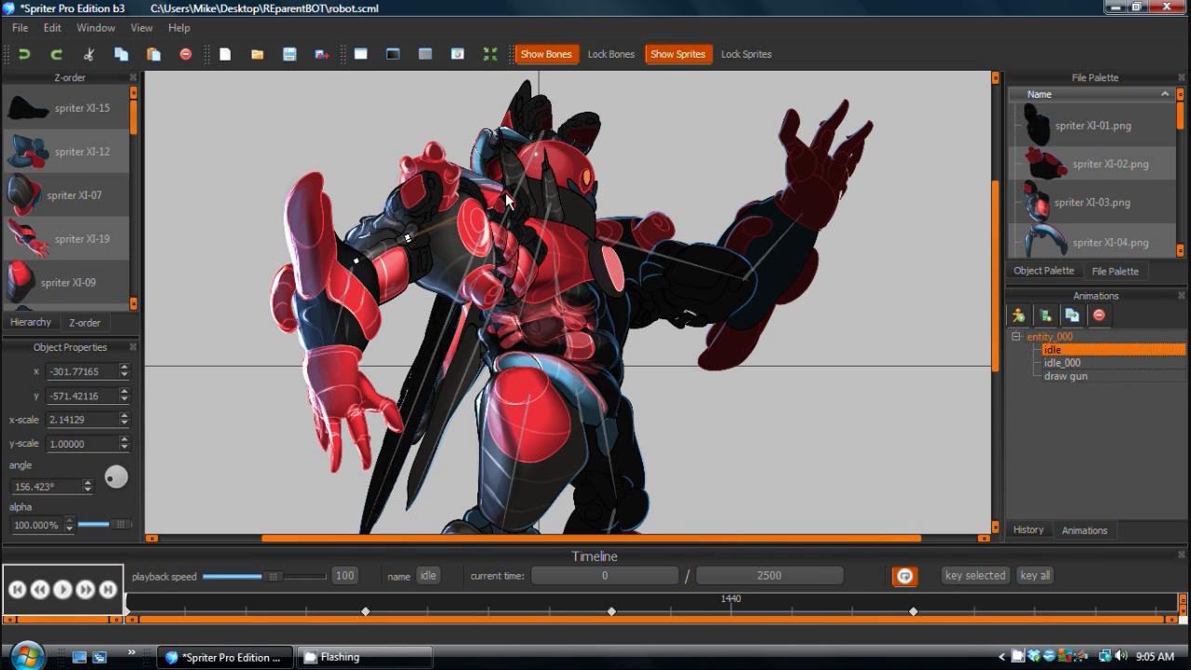
left_click_drag(507, 200, 551, 245)
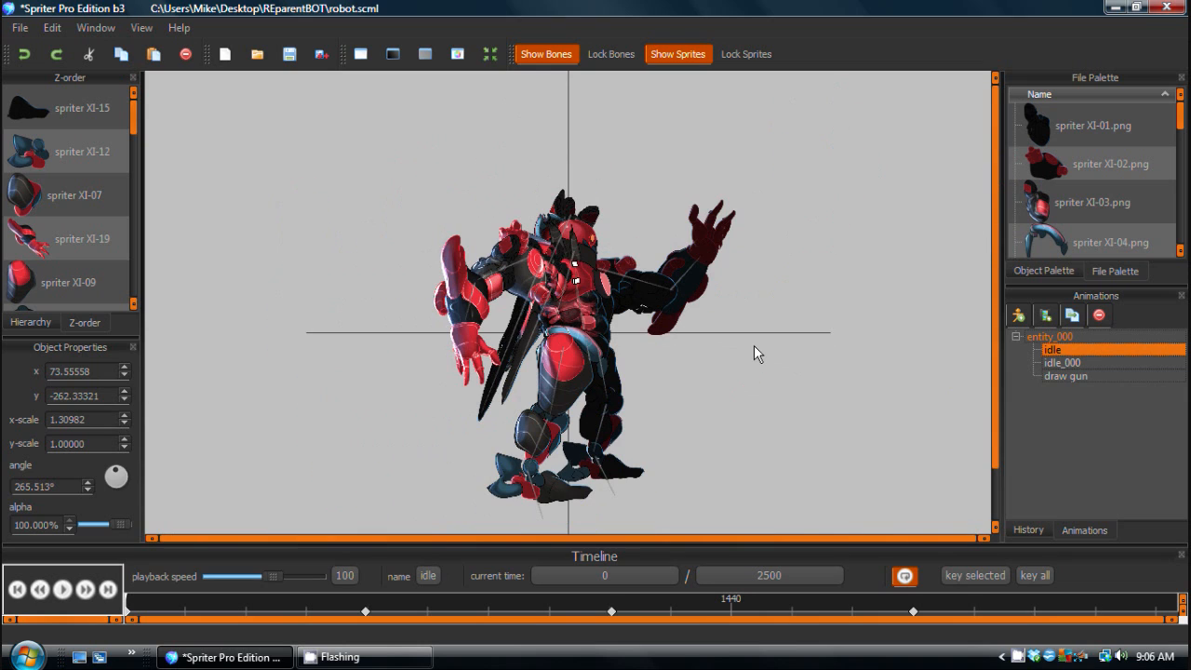
mouse_move(691, 270)
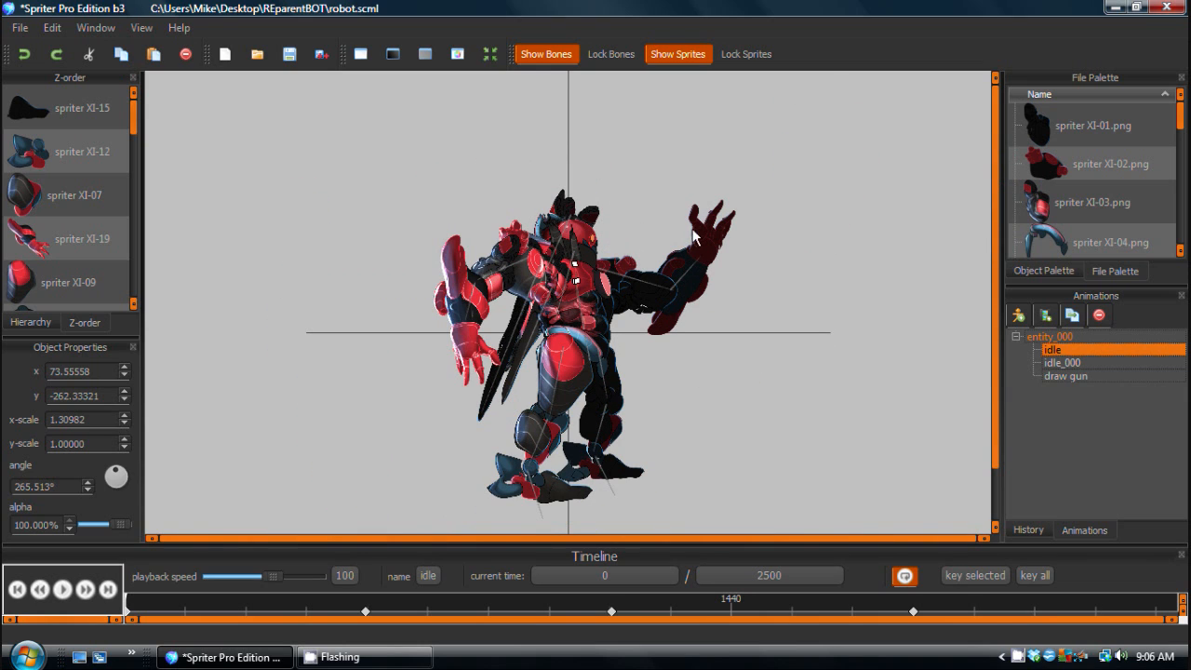
mouse_move(803, 253)
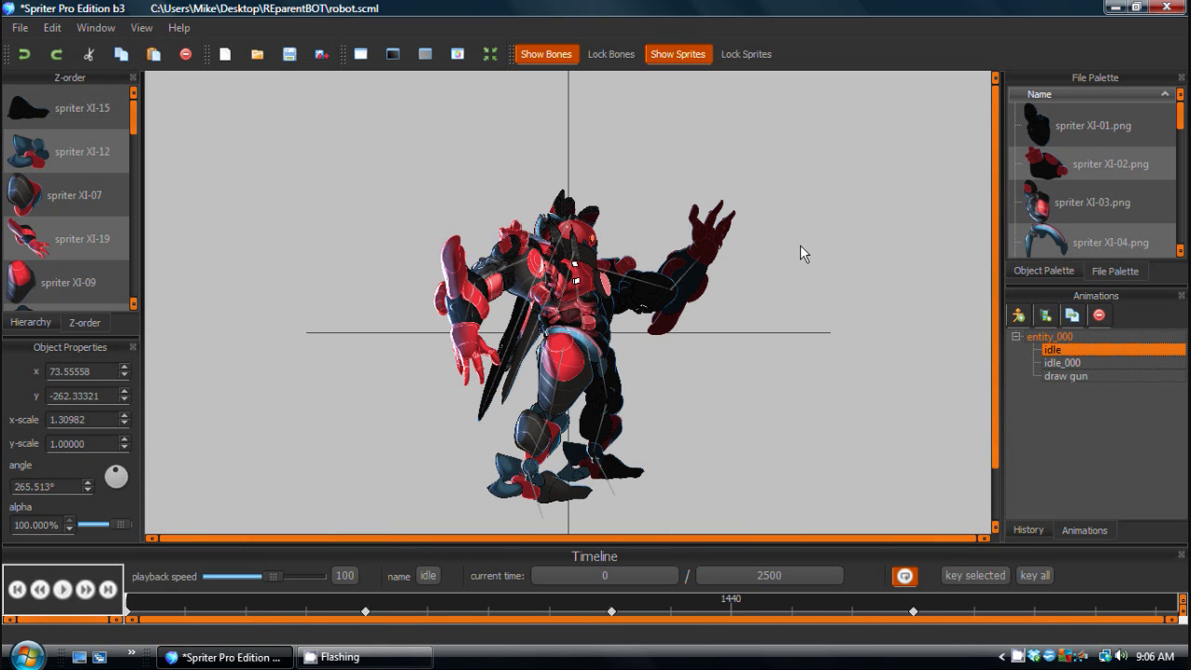
Load the 'draw gun' animation and pick a point on its timeline.
left_click(1065, 376)
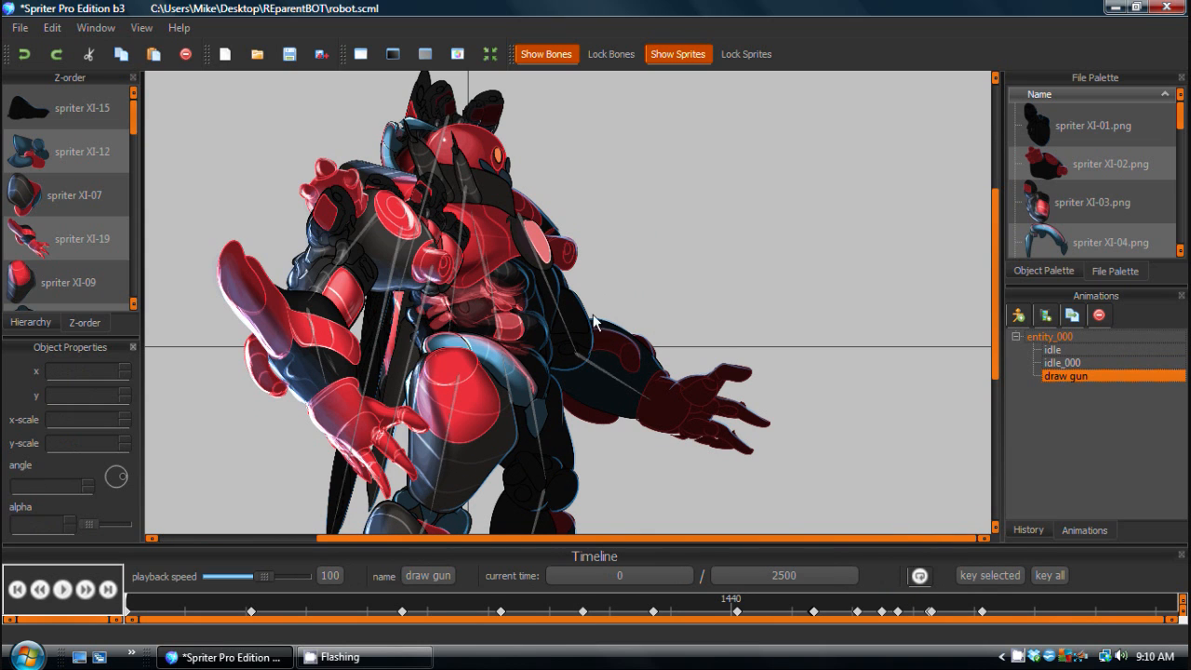
left_click(289, 598)
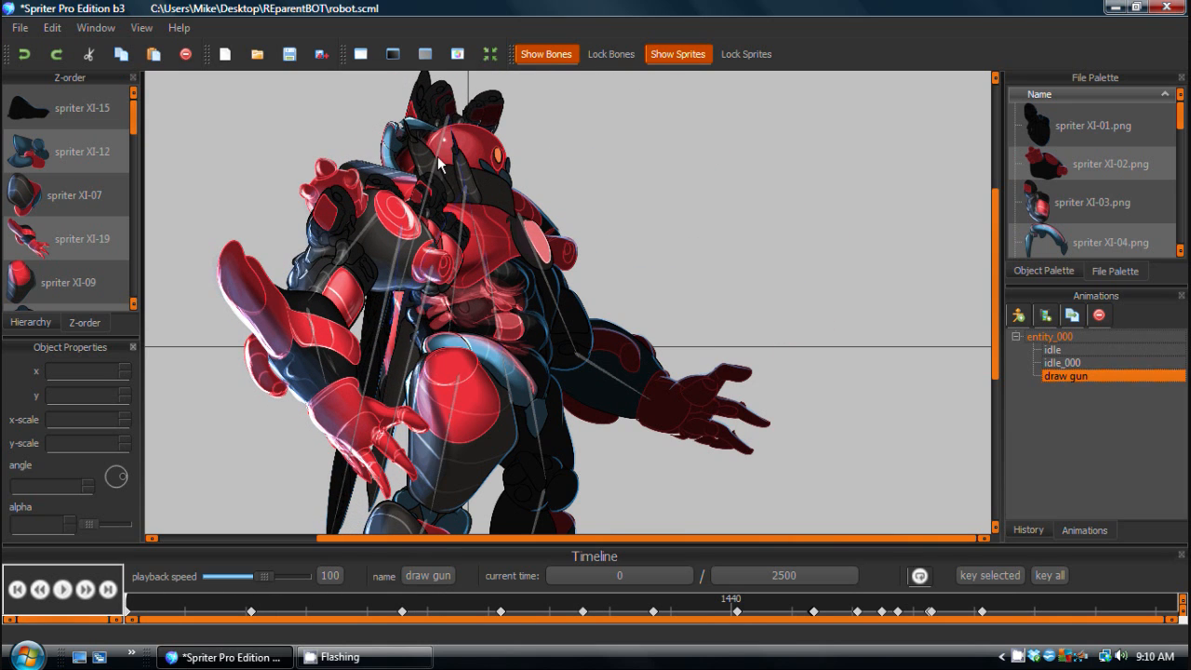
mouse_move(485, 227)
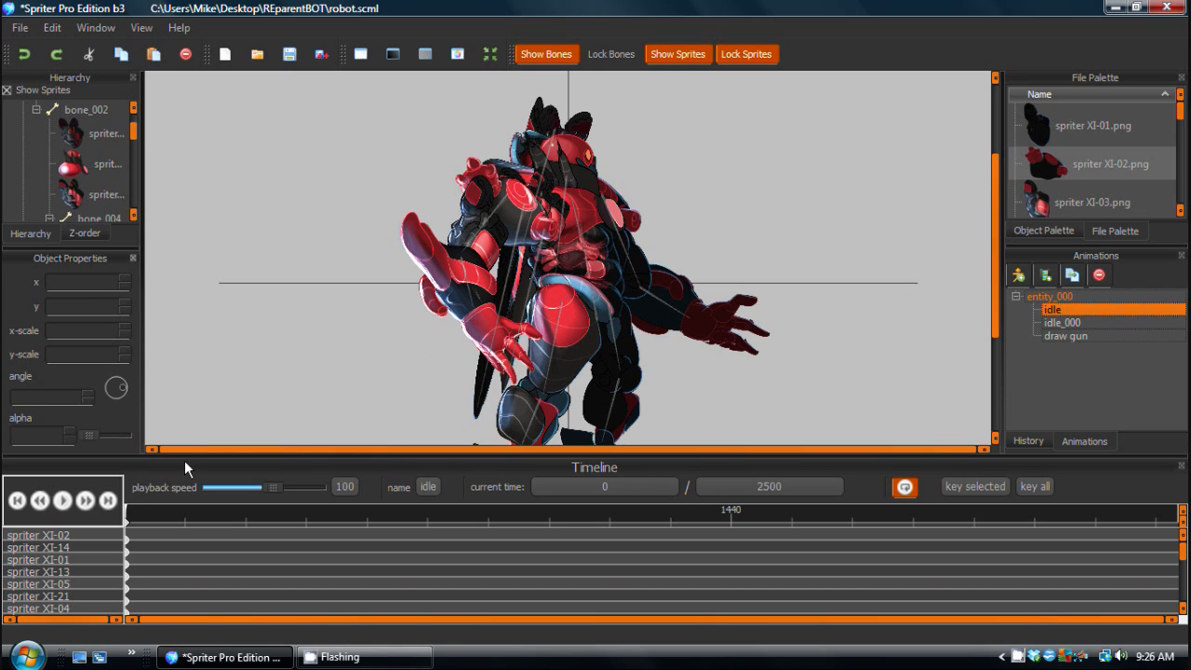
mouse_move(681, 198)
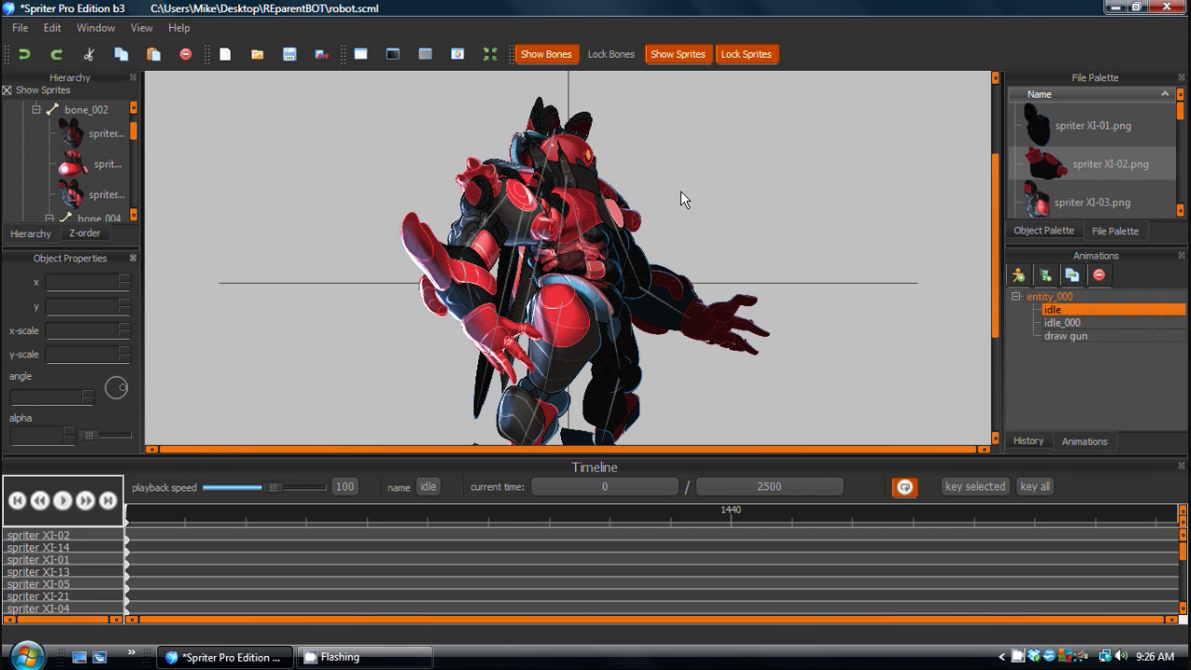
Select the torso sprite and bone_002, then key a new early timeline point.
left_click(90, 163)
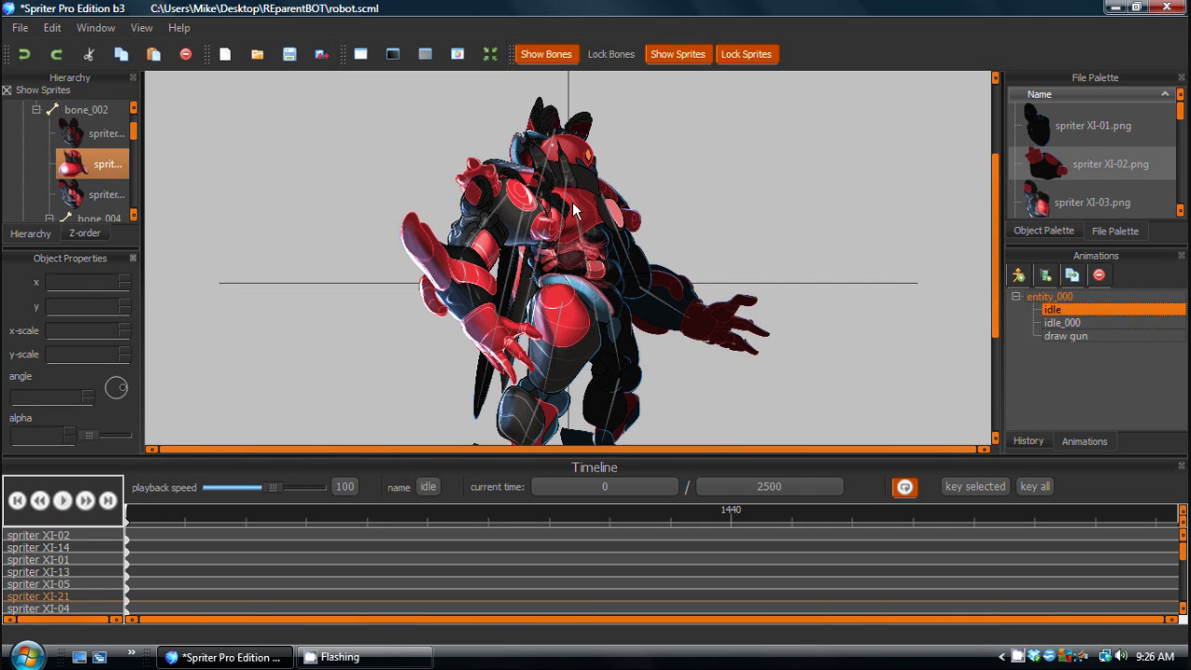
left_click(84, 109)
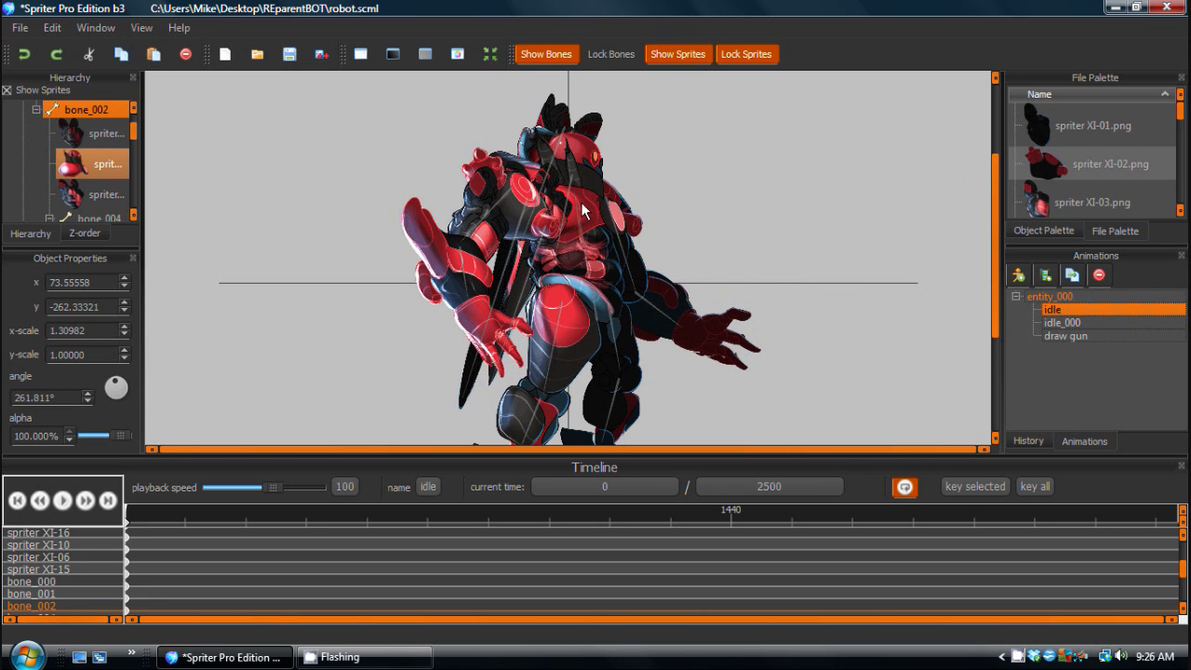
left_click(251, 518)
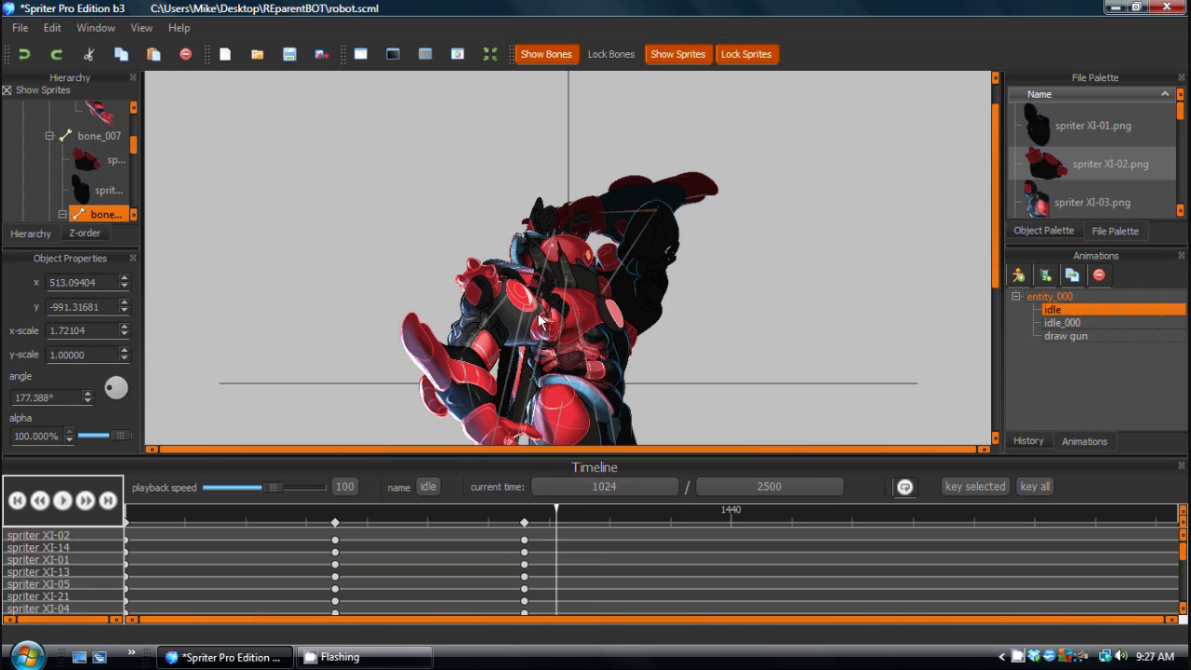
mouse_move(554, 244)
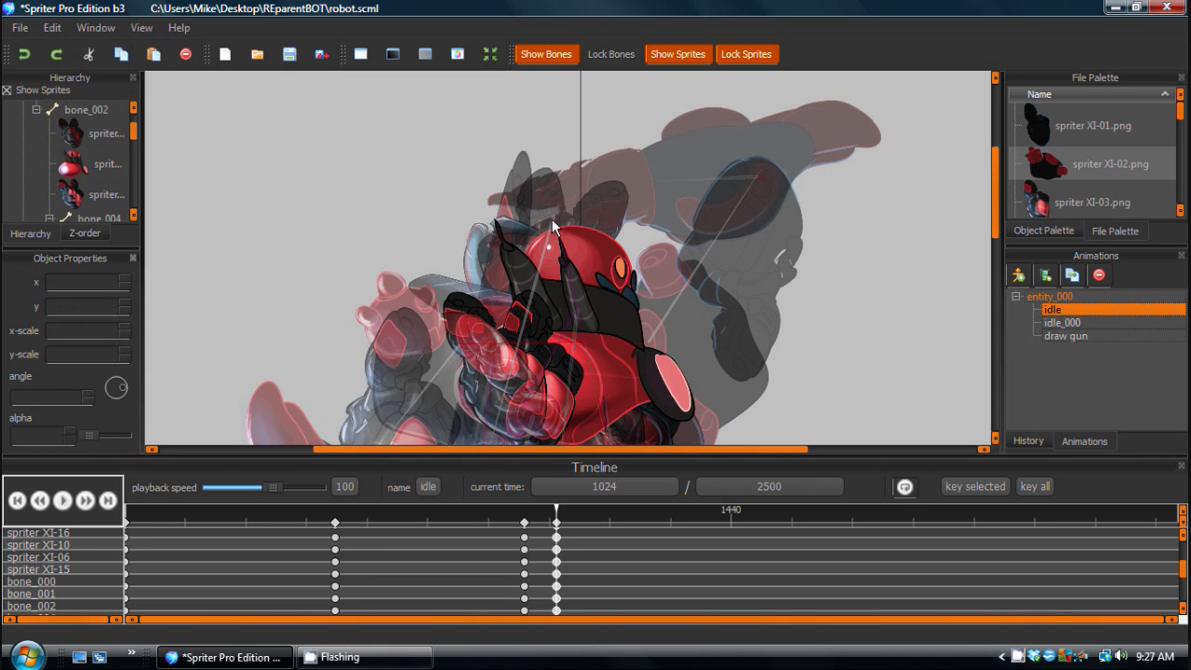
Select the torso sprite and bone_002 to key the pose at time 1024.
left_click(93, 164)
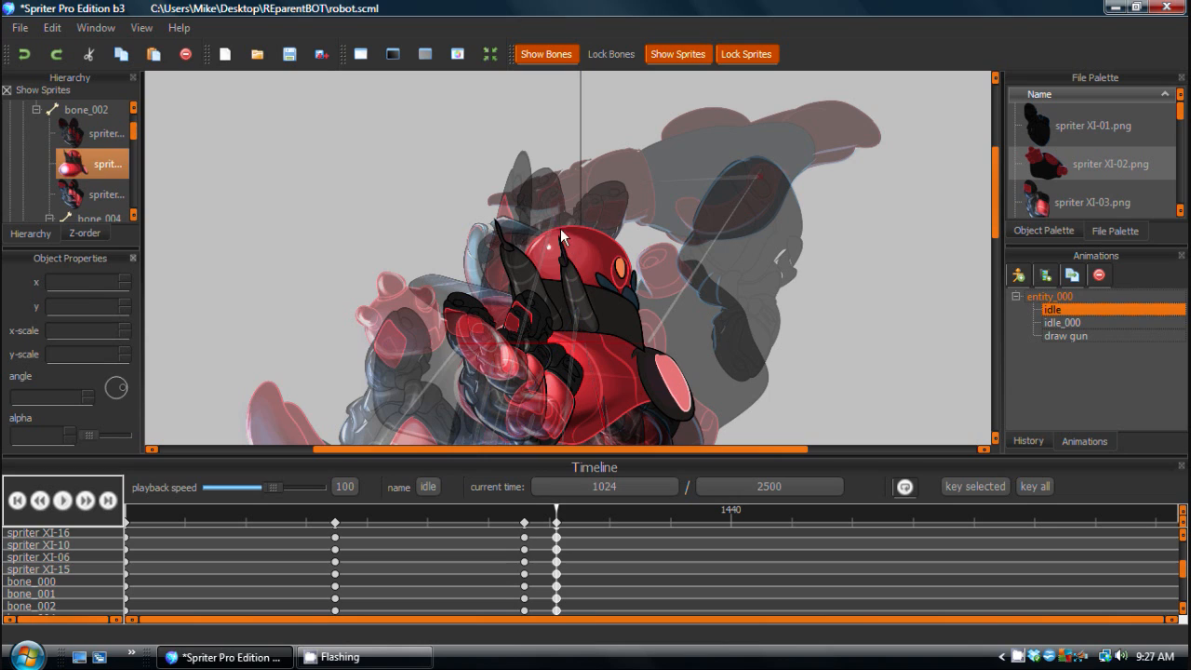
left_click(84, 109)
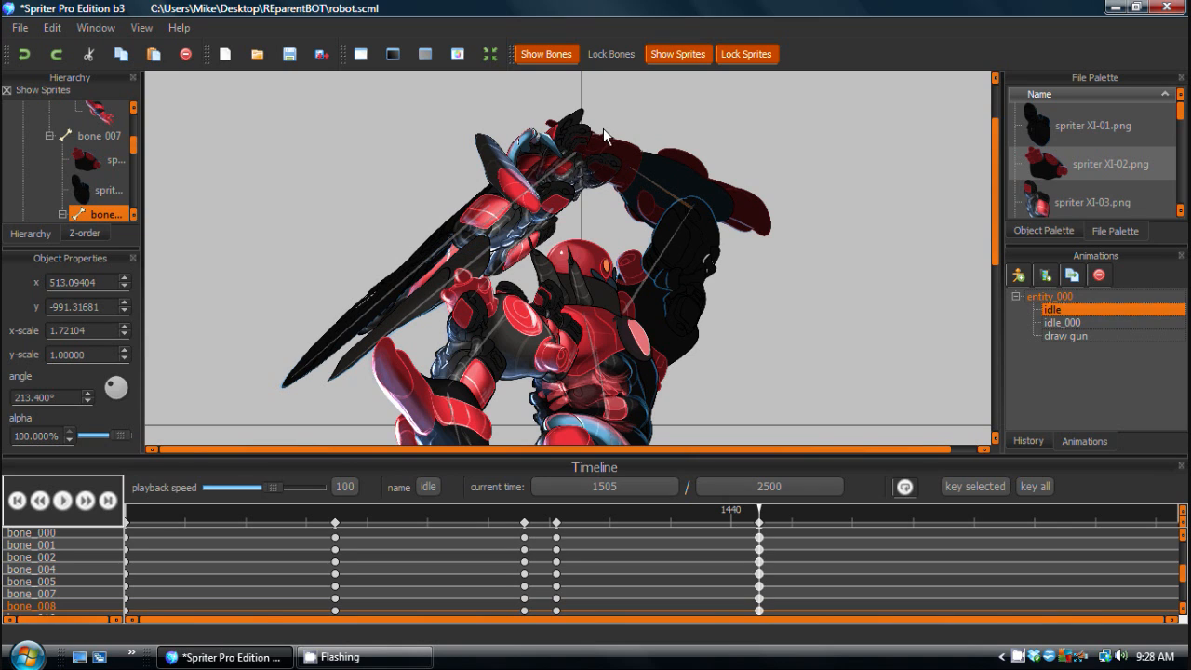
mouse_move(511, 212)
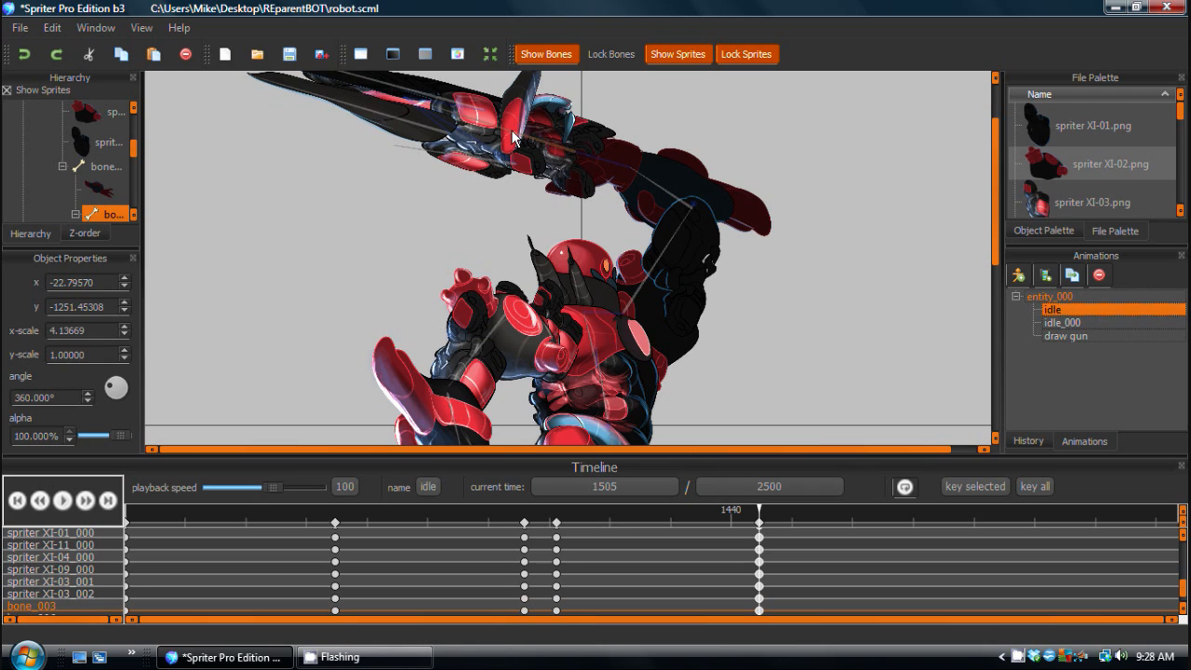
Drag a rifle section upward so it is raised overhead at time 1505.
left_click_drag(511, 138, 572, 156)
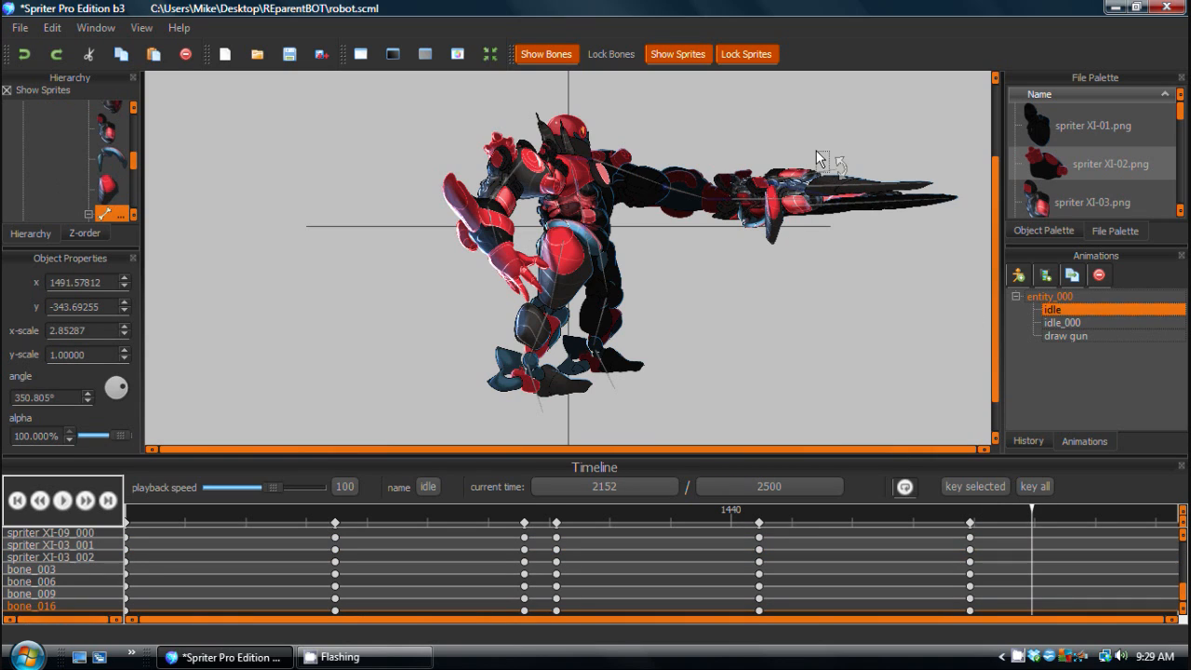
Spread the rifle's front blades open, move to a later time, and select a sprite.
left_click_drag(819, 157, 765, 130)
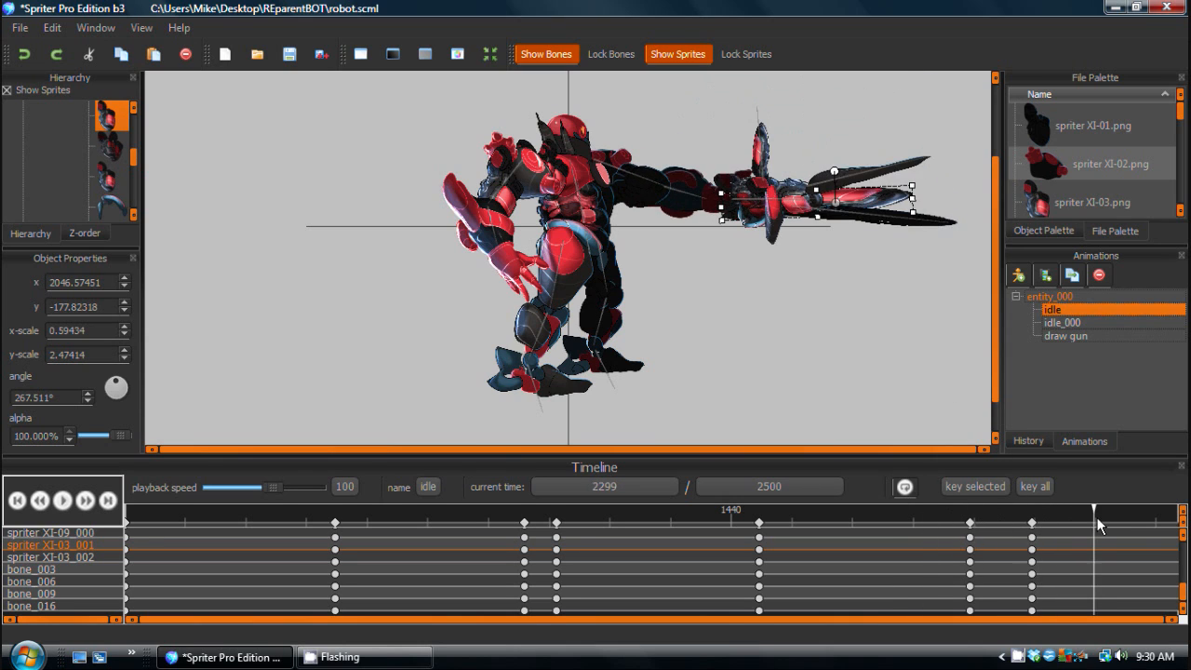
left_click_drag(1093, 512, 1042, 512)
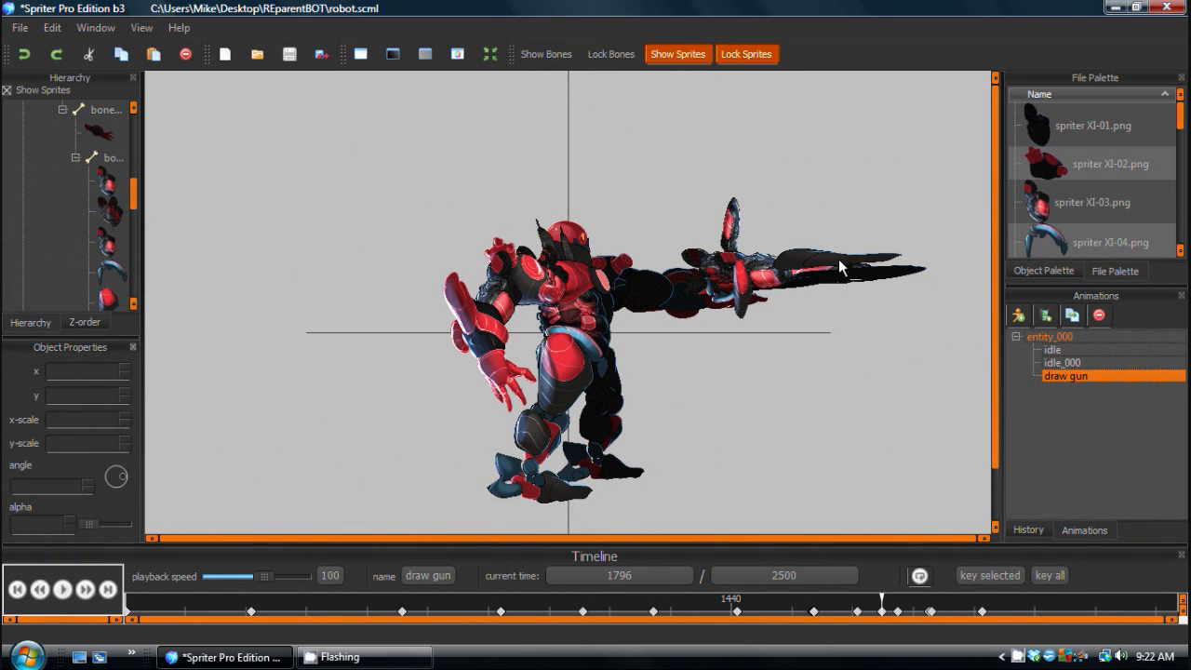
left_click(110, 212)
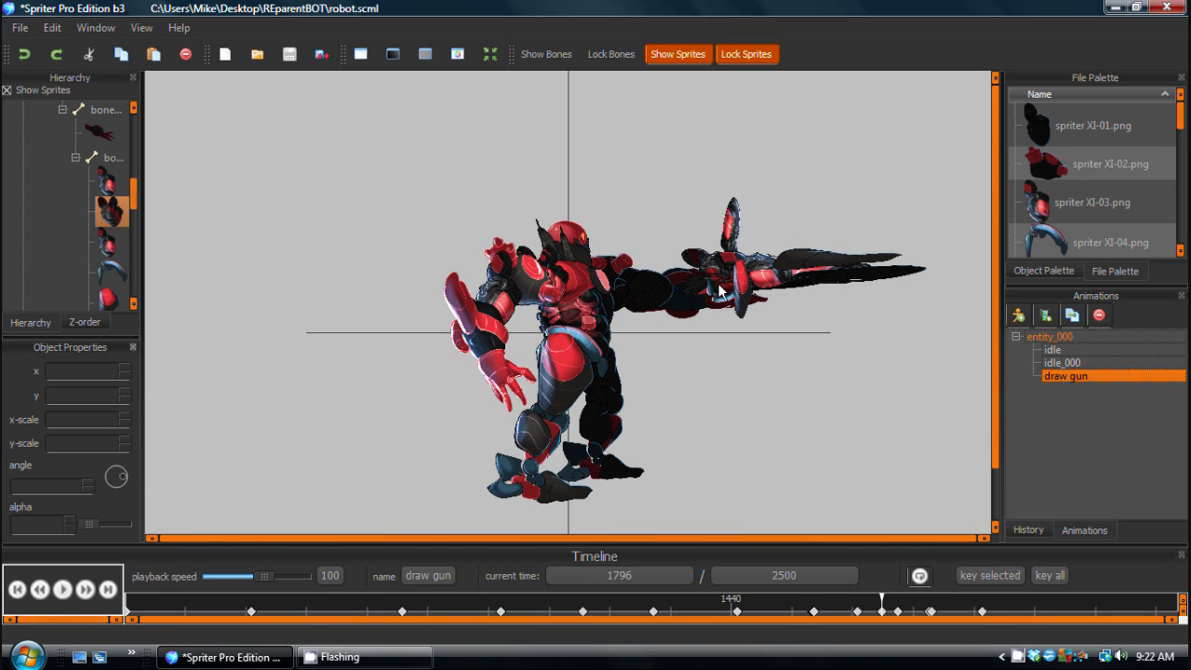